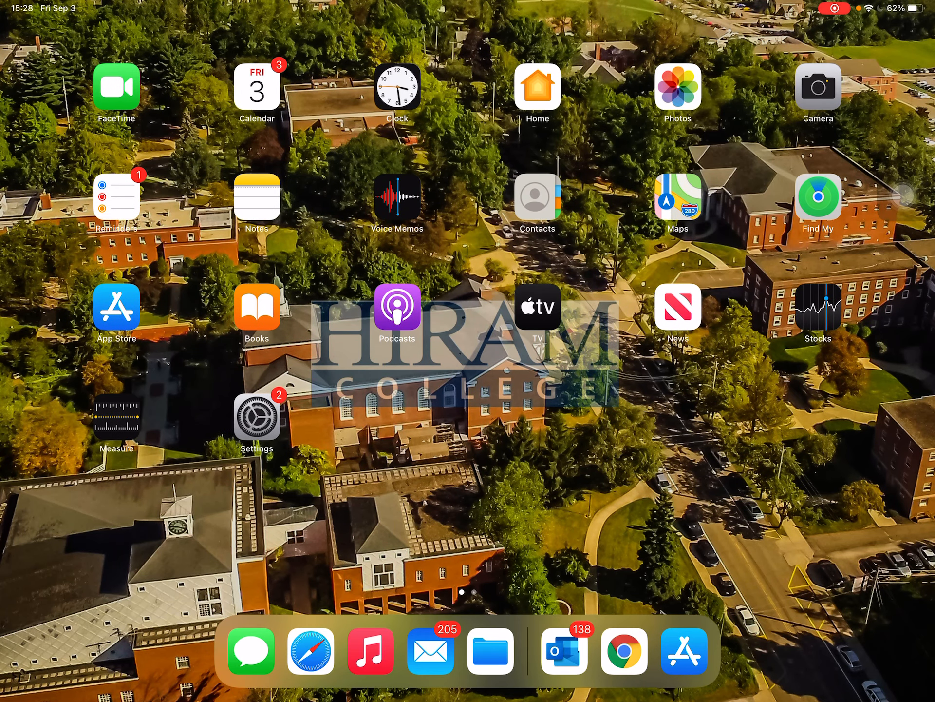
# Bring the Hiram College Moodle home page forward in the browser from the Home Screen.
pyautogui.hscroll(-3)
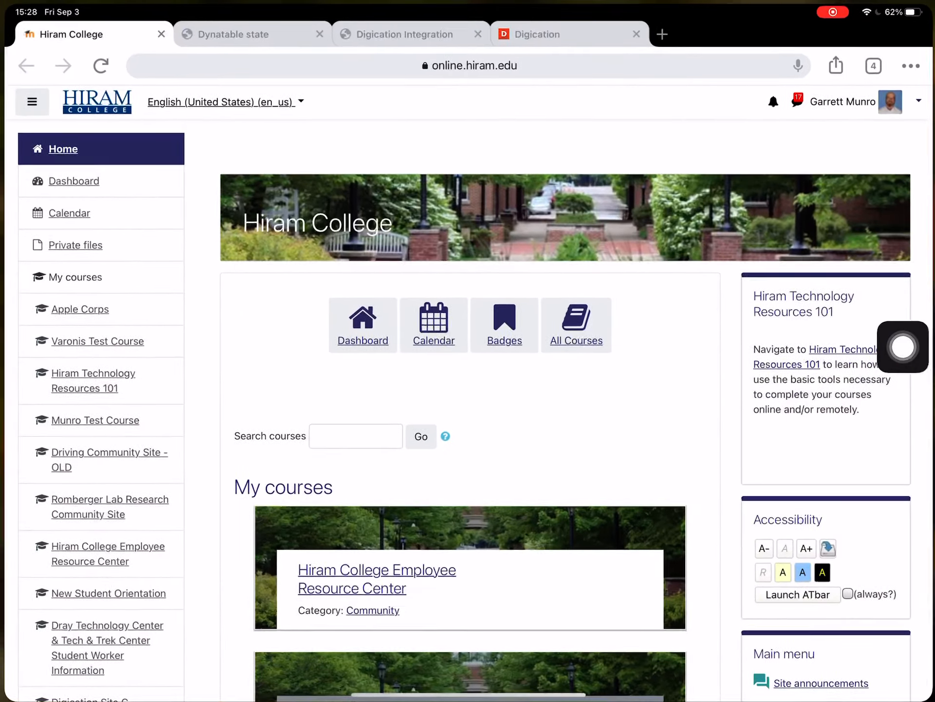
pyautogui.click(466, 66)
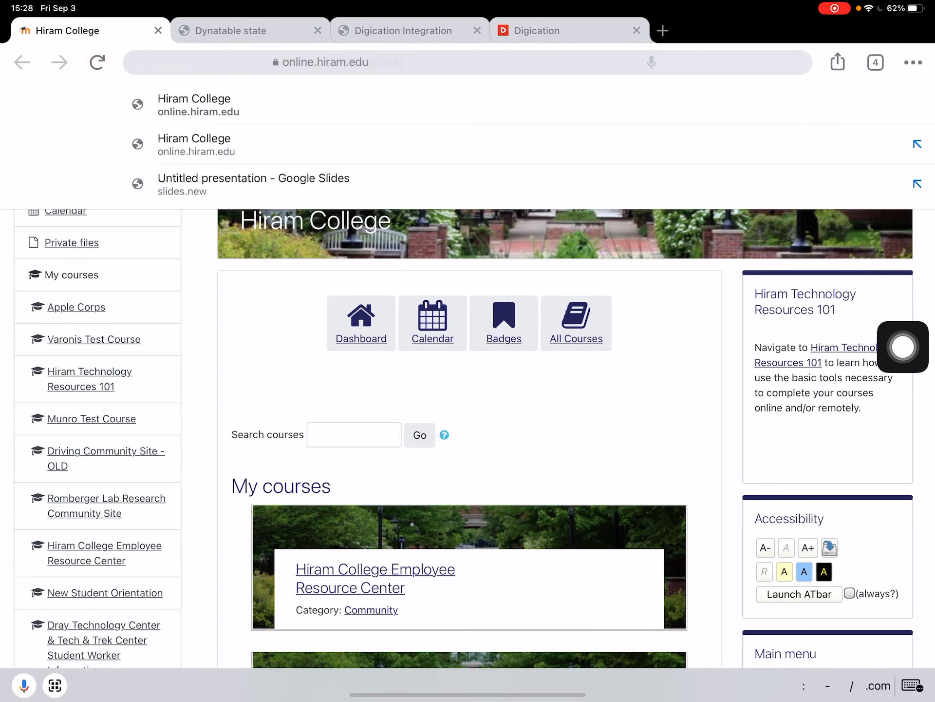
pyautogui.click(326, 62)
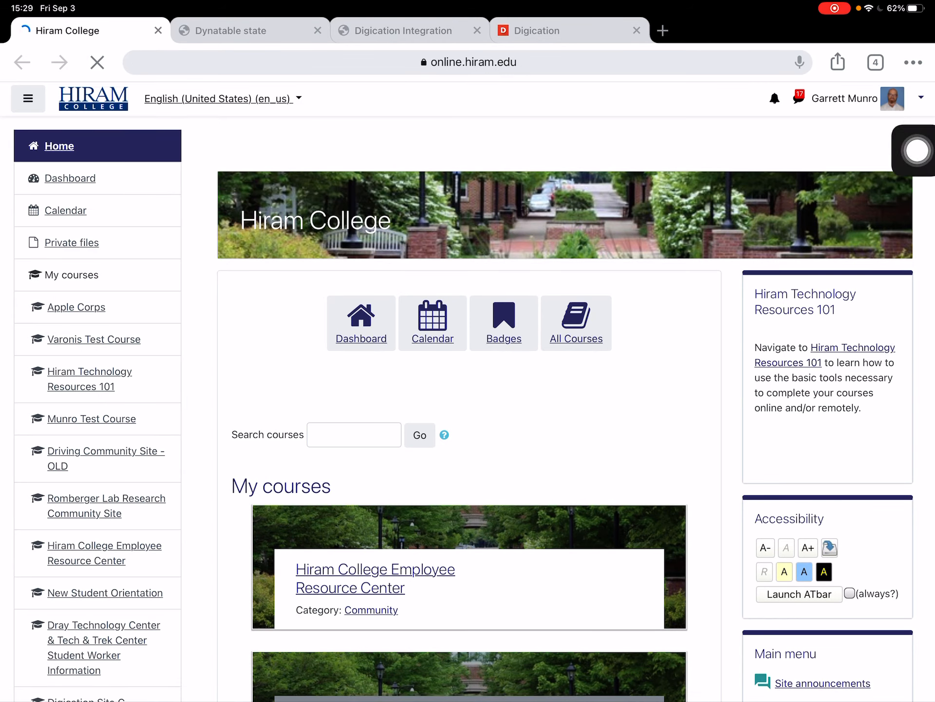
pyautogui.click(868, 98)
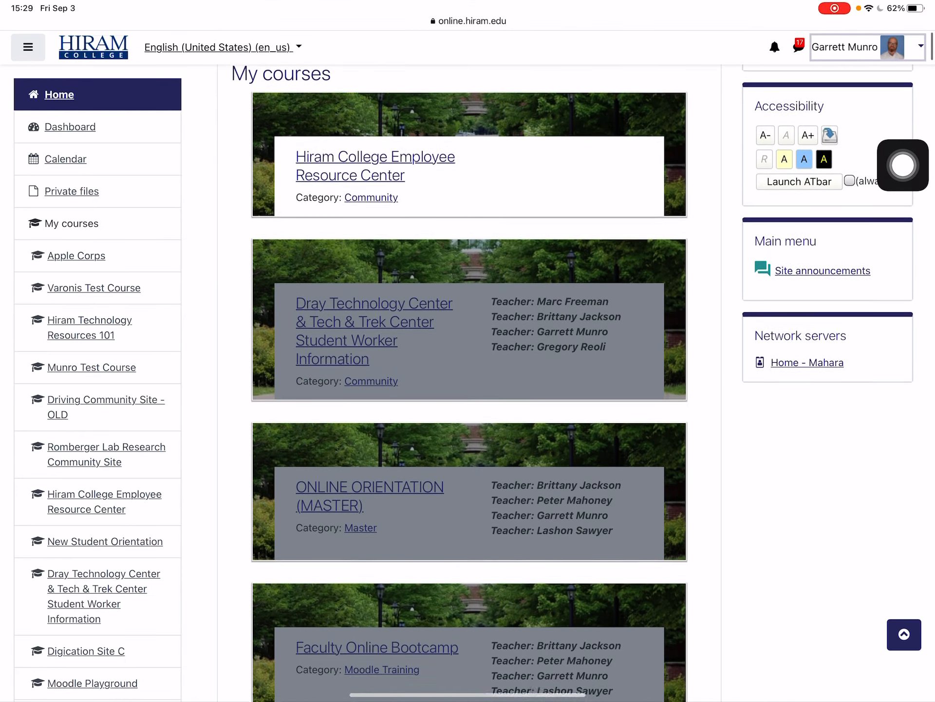
pyautogui.scroll(-3)
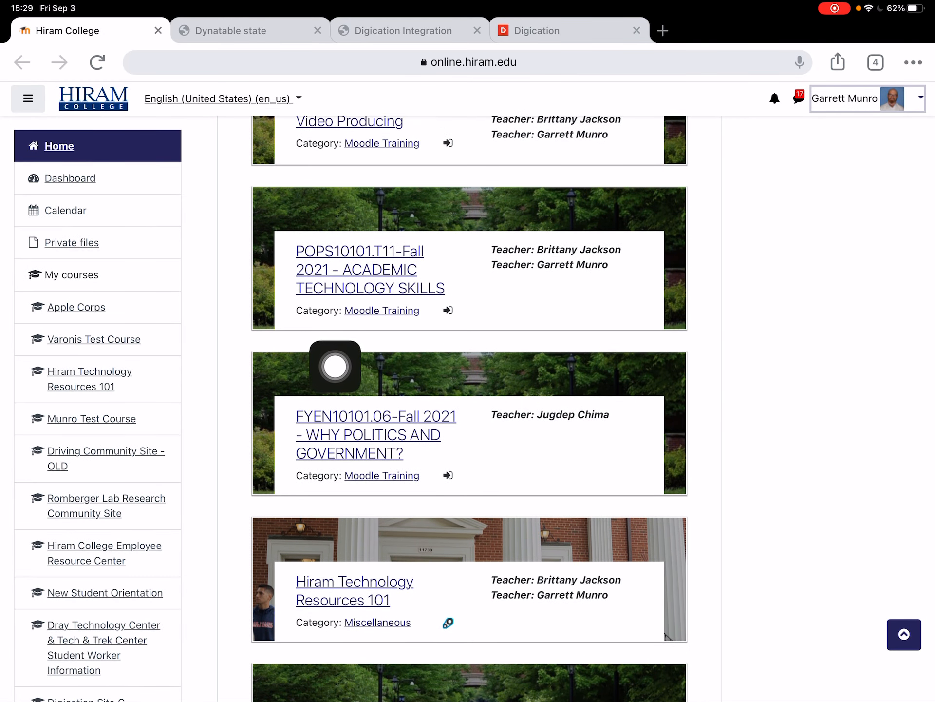
# Enter the POPS10101.T11 Academic Technology Skills course and reach the Week 2 ePortfolio Access link.
pyautogui.click(359, 270)
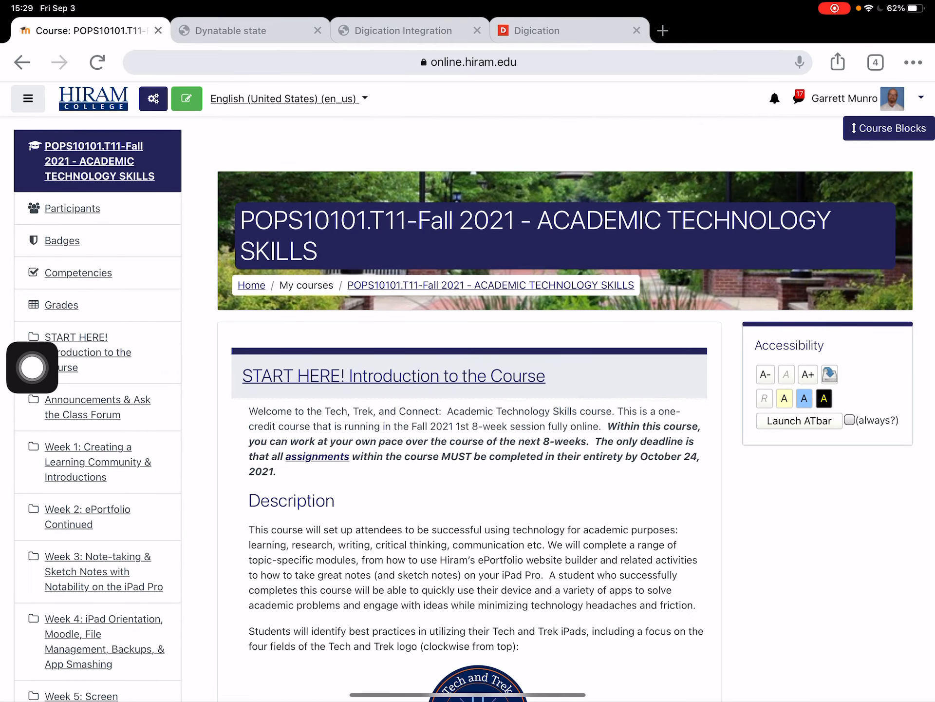
pyautogui.scroll(-3)
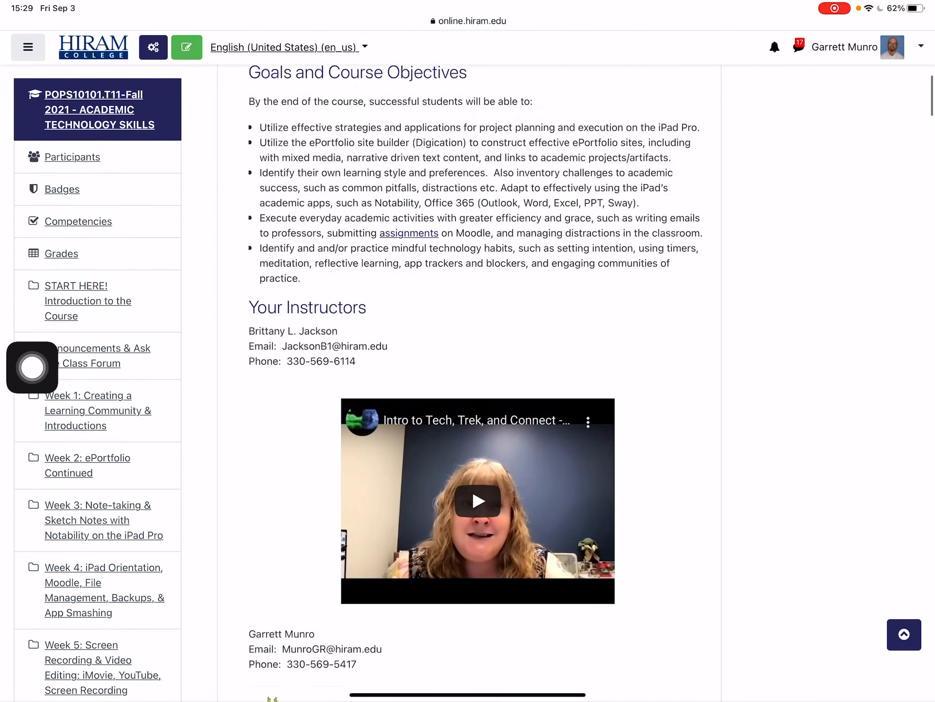
pyautogui.scroll(-3)
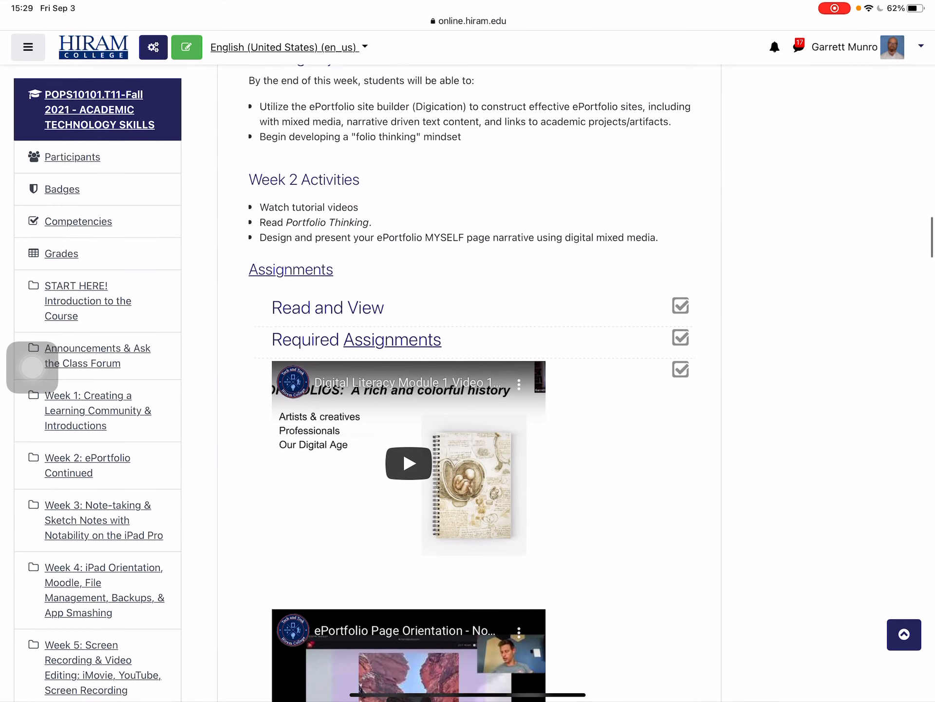
pyautogui.scroll(-3)
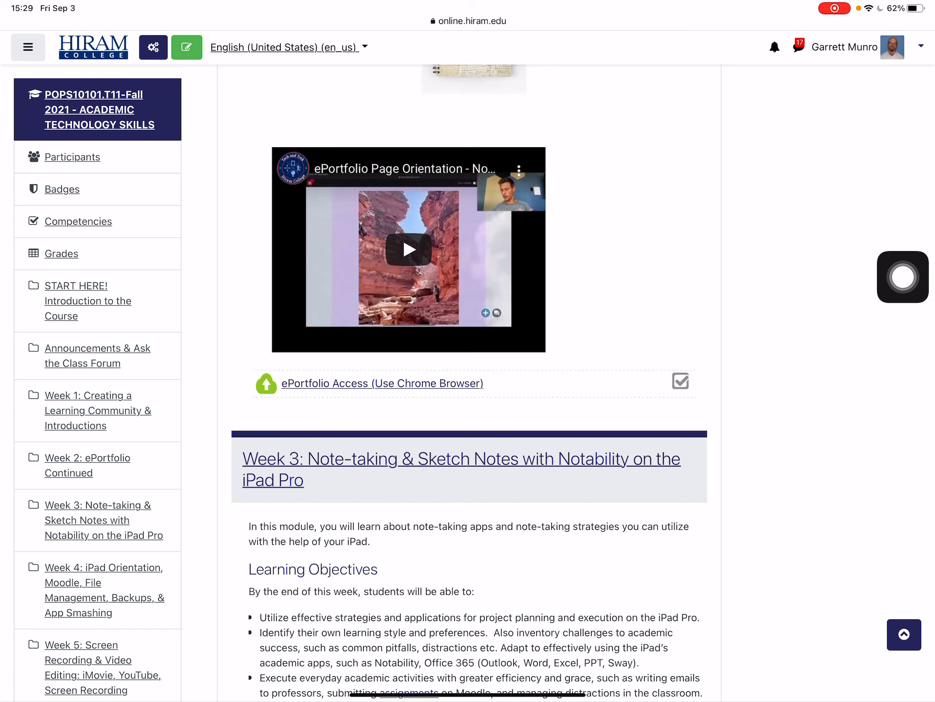
# Launch ePortfolio Access into Digication and list only ePortfolios shared with this course.
pyautogui.click(382, 383)
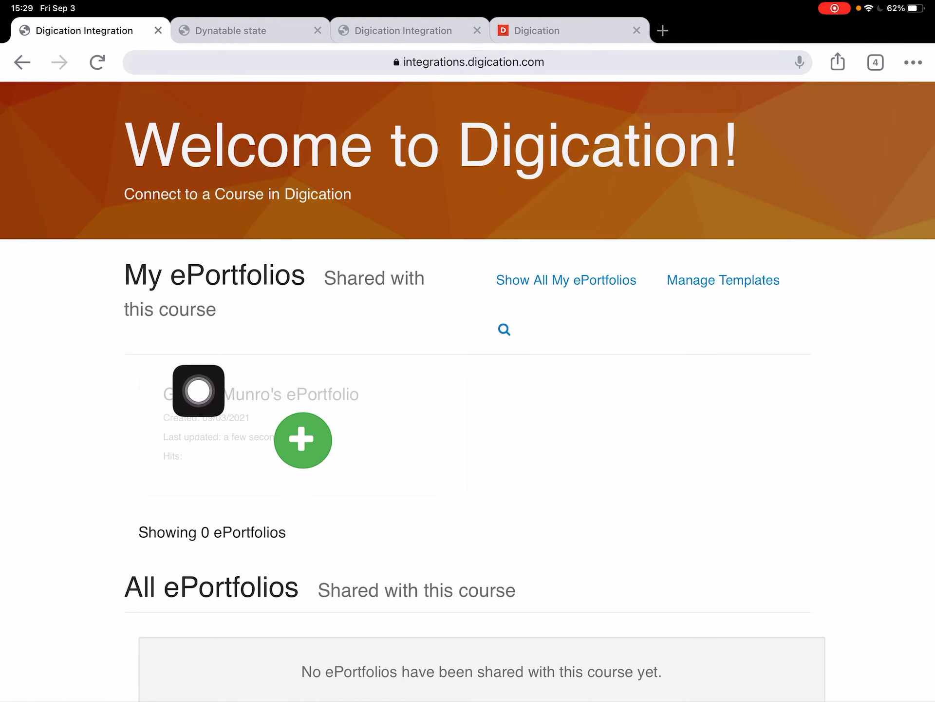
pyautogui.moveTo(716, 449)
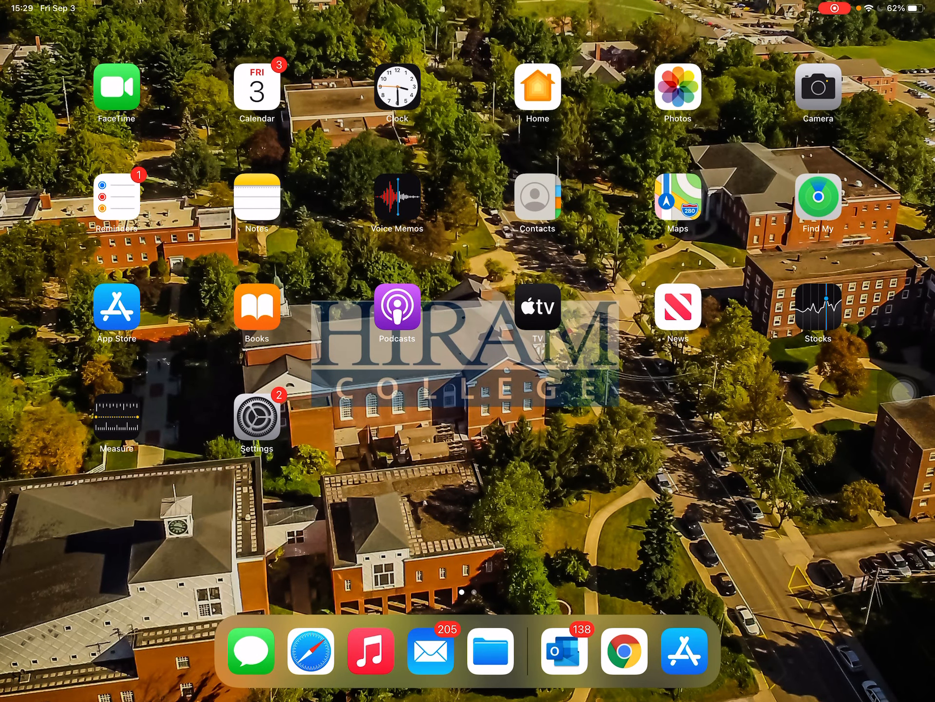
pyautogui.click(624, 650)
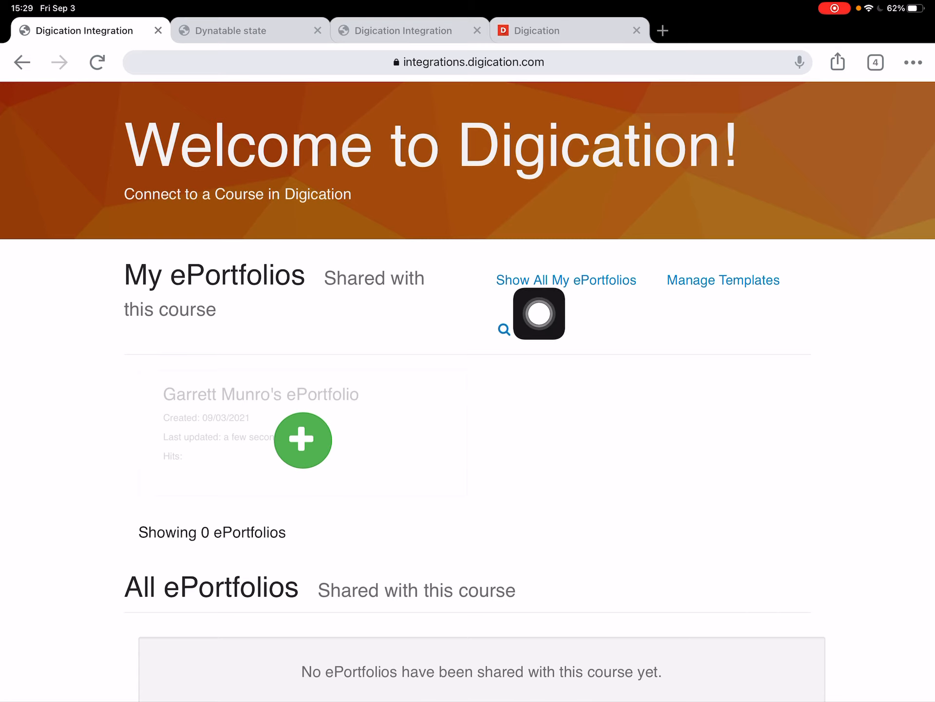
pyautogui.click(565, 280)
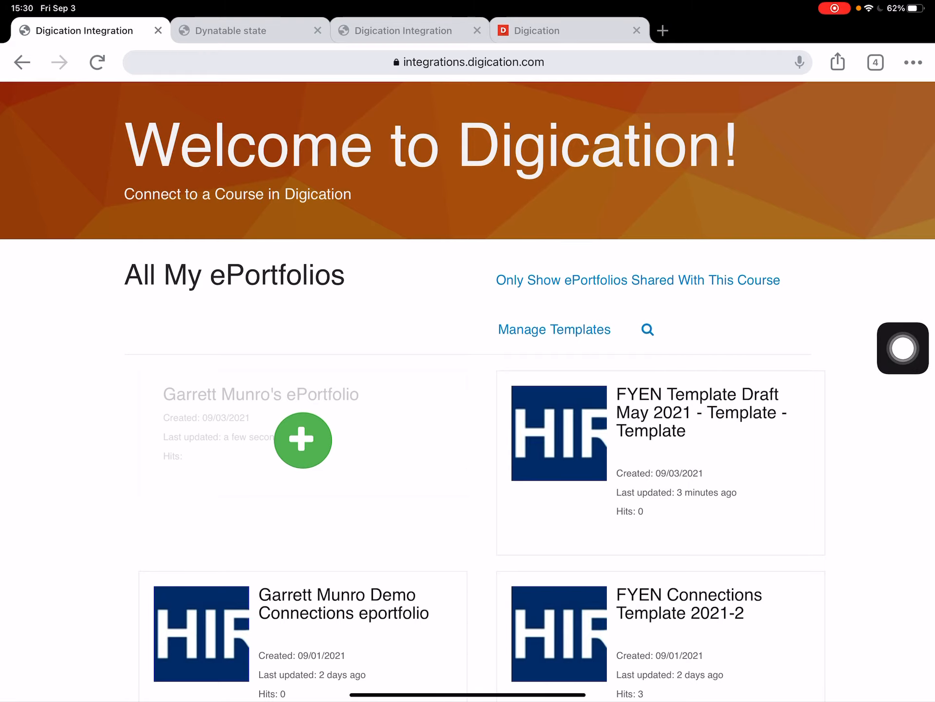
pyautogui.click(637, 280)
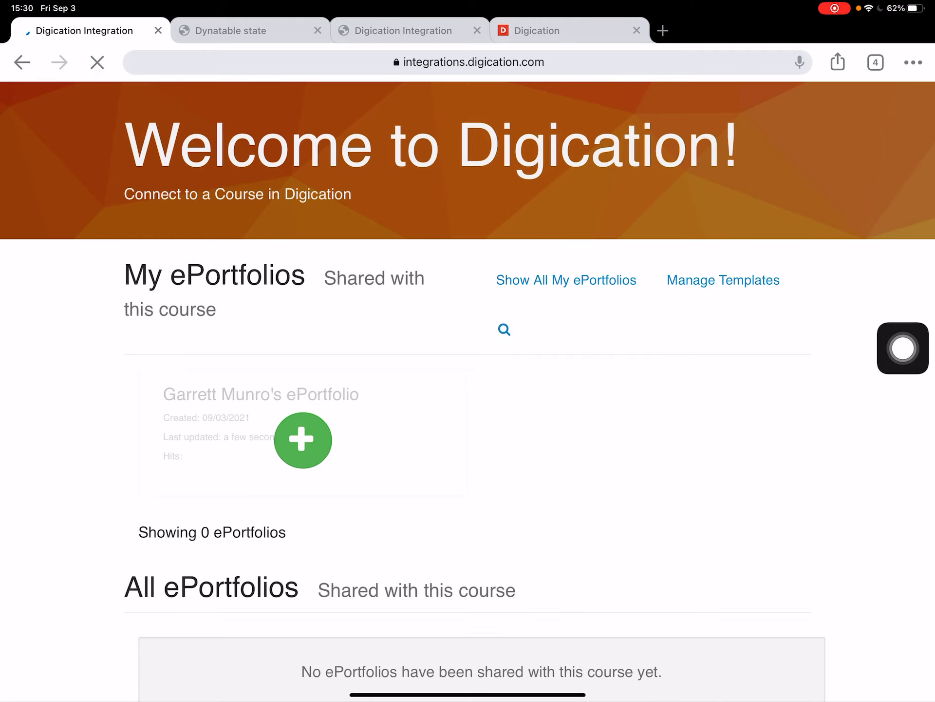
# Start a new ePortfolio, list All Templates and view the FYEN Template Draft May 2021 details.
pyautogui.click(97, 62)
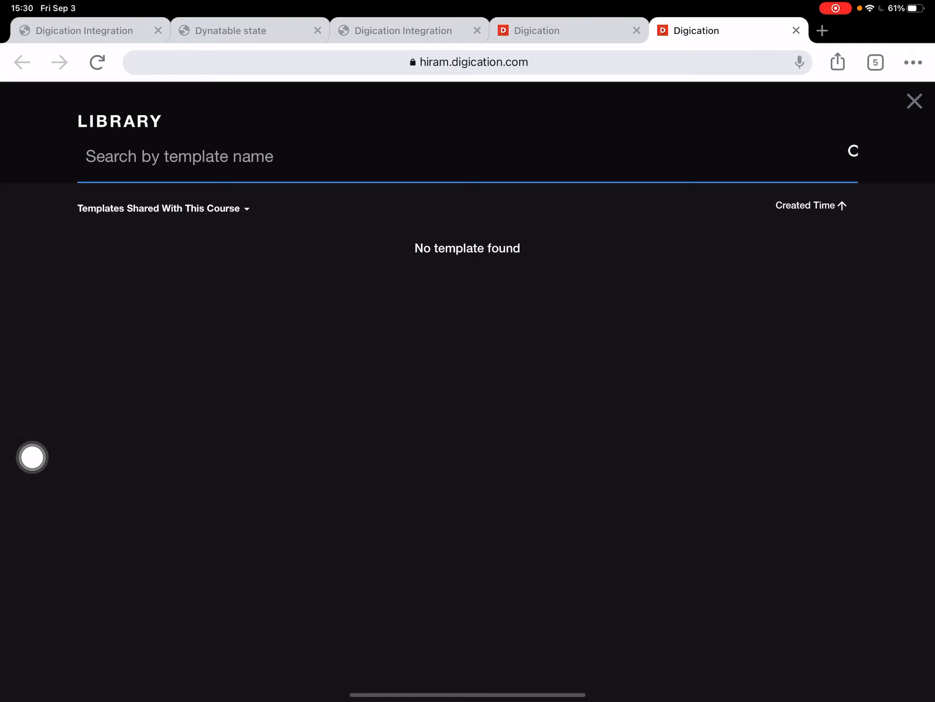
pyautogui.click(162, 209)
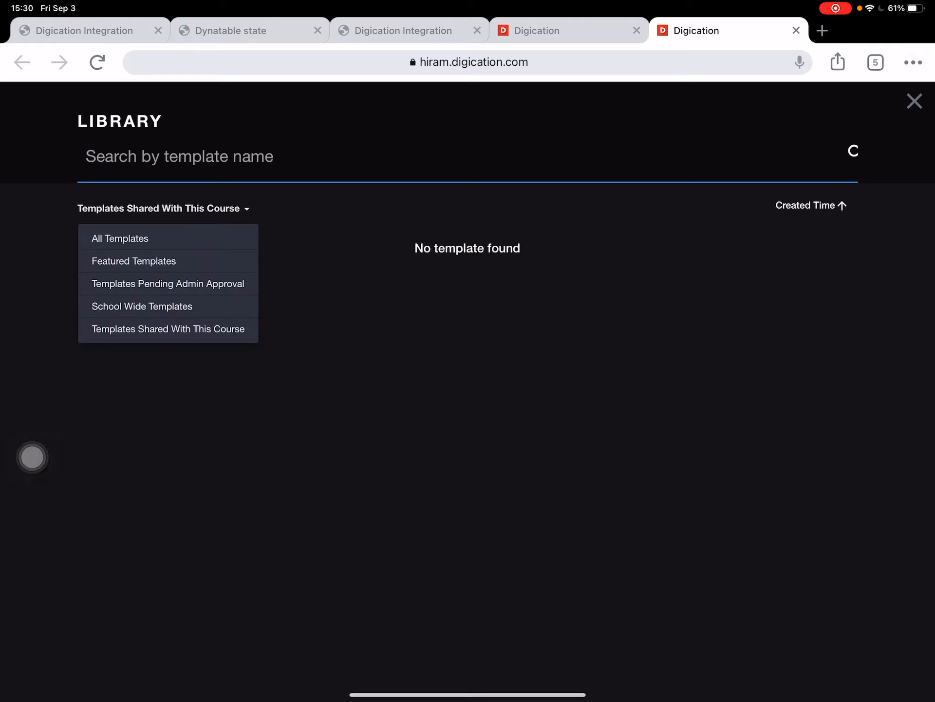
pyautogui.click(119, 238)
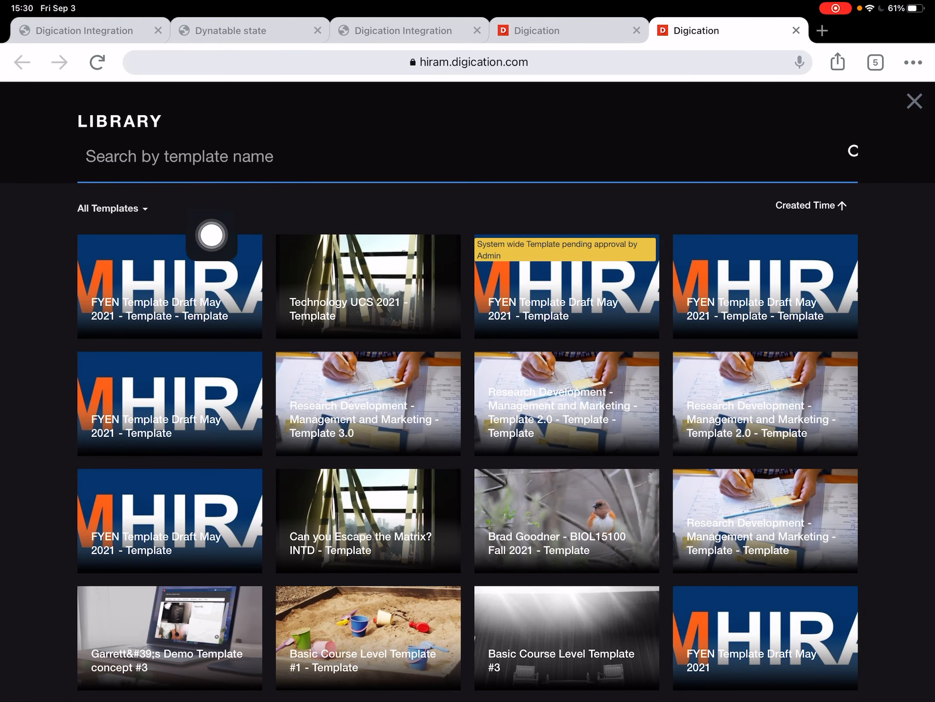
pyautogui.click(170, 286)
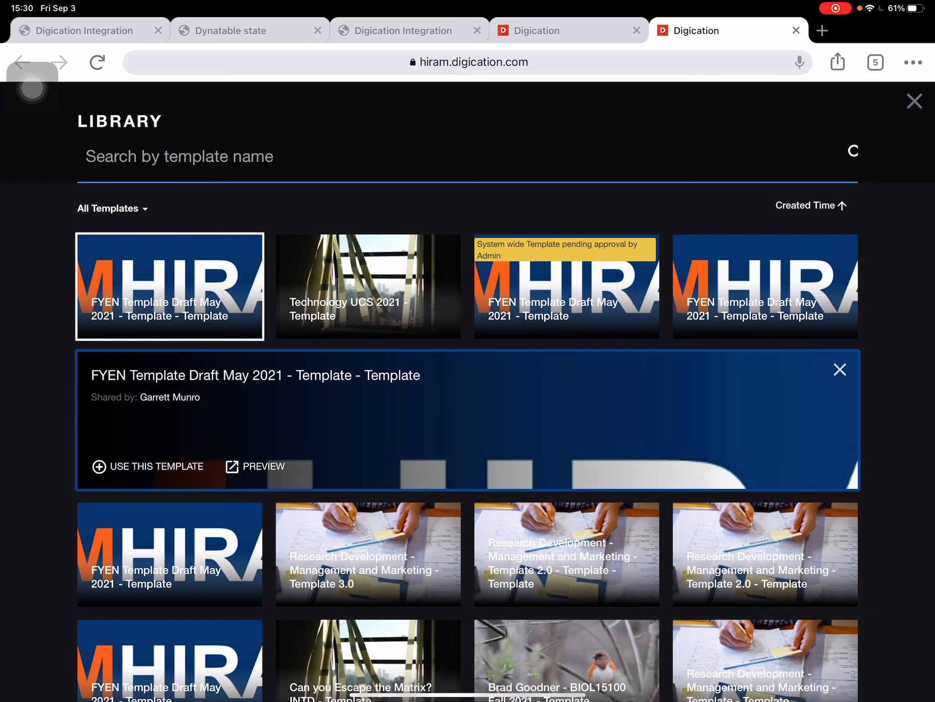
# Title the ePortfolio 'Garrett Munro Demo' with URL garrett-munro-demo1 and scroll the template list.
pyautogui.click(155, 466)
pyautogui.write('A')
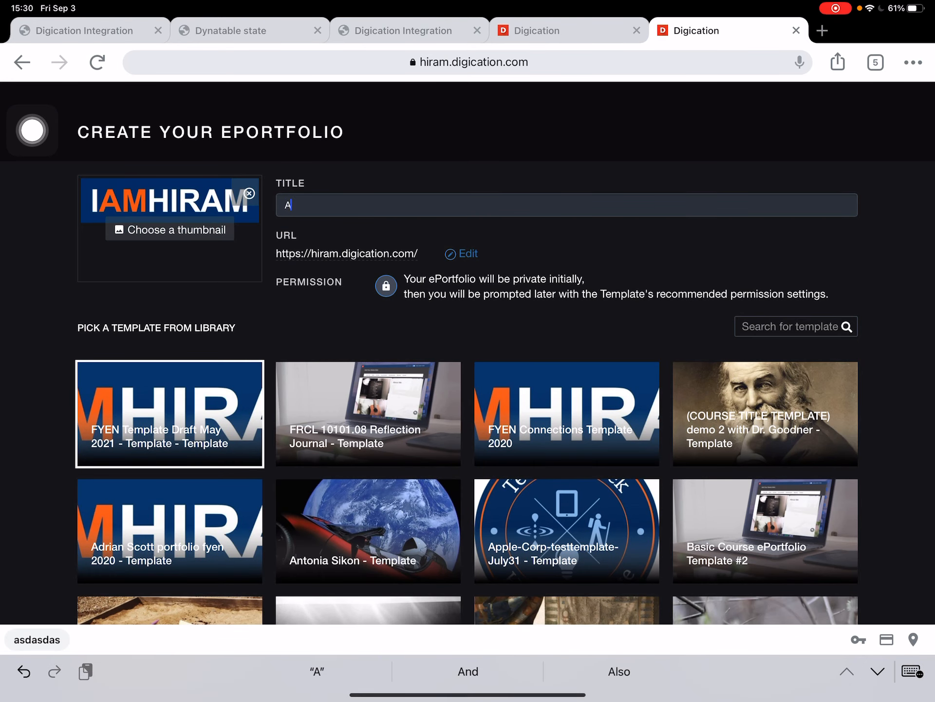
pyautogui.write('Garrett Munro Demo')
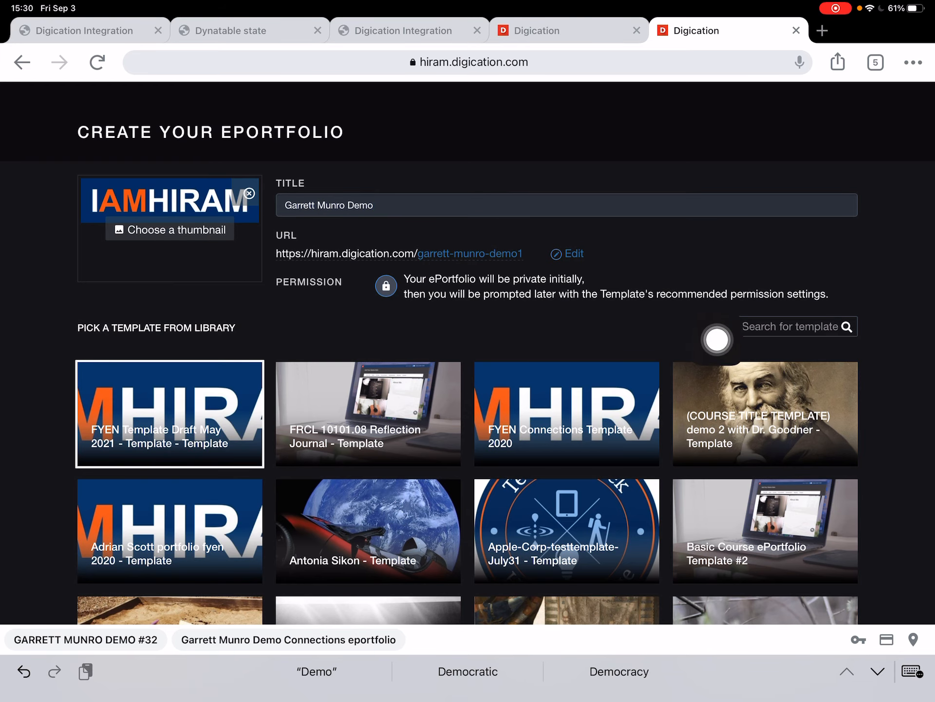
pyautogui.scroll(-3)
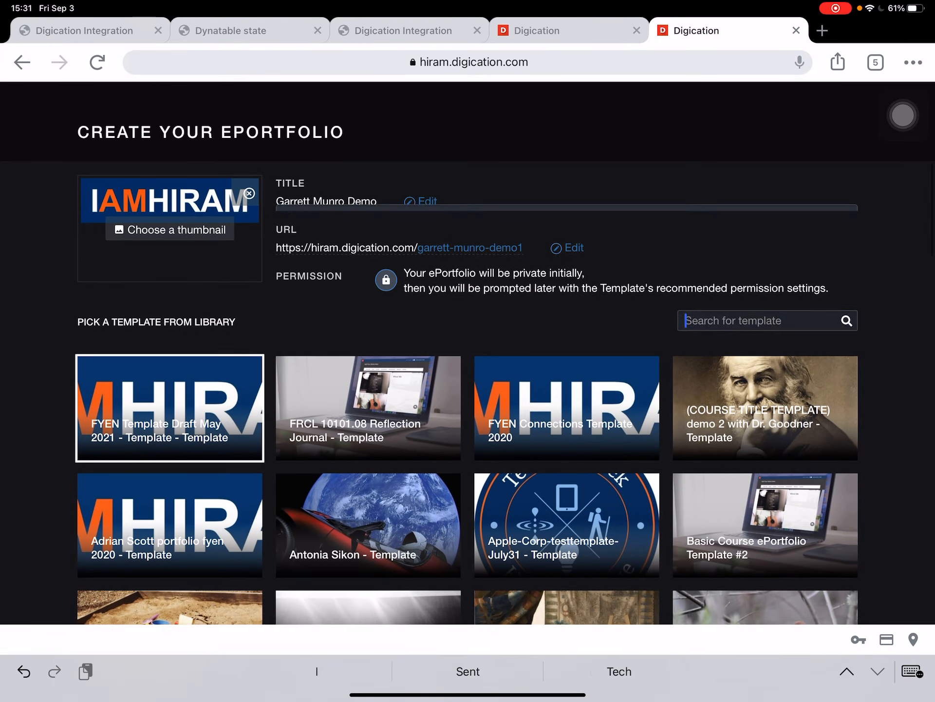
pyautogui.scroll(-3)
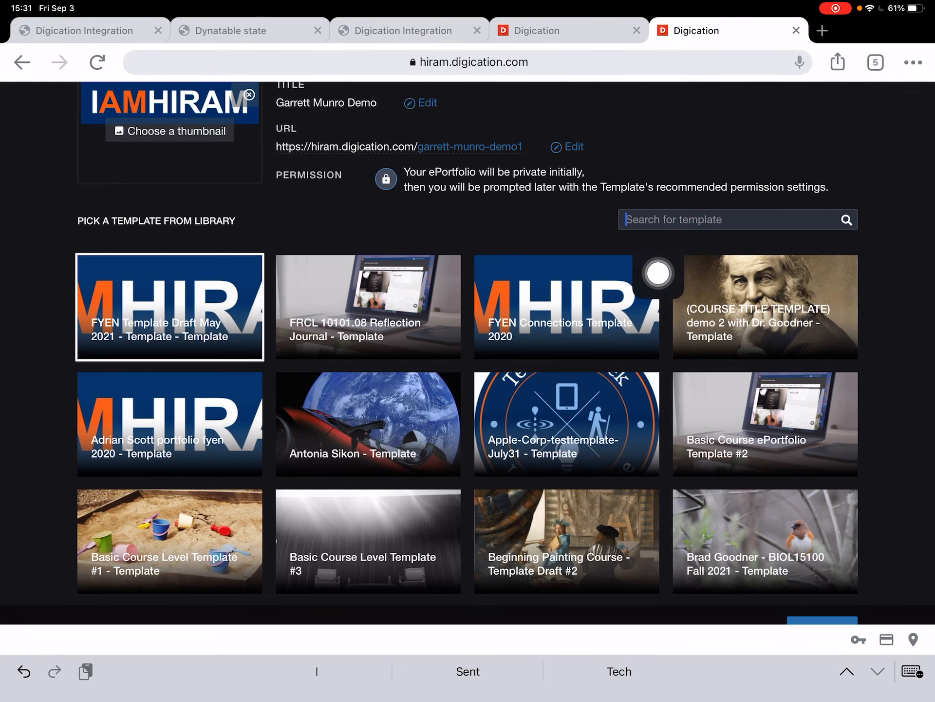
pyautogui.moveTo(728, 395)
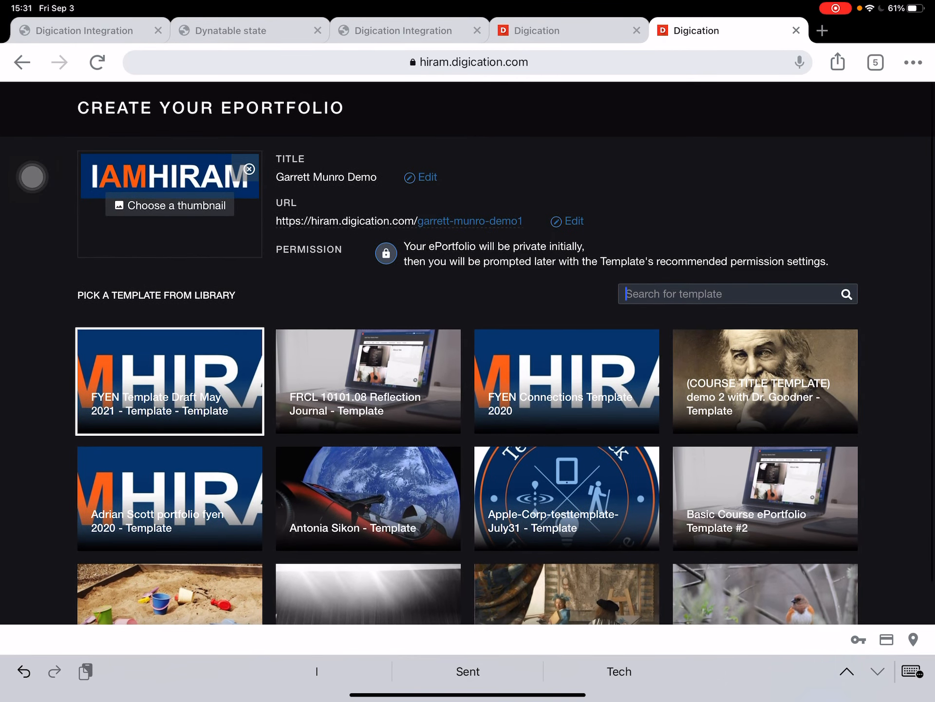
pyautogui.scroll(-3)
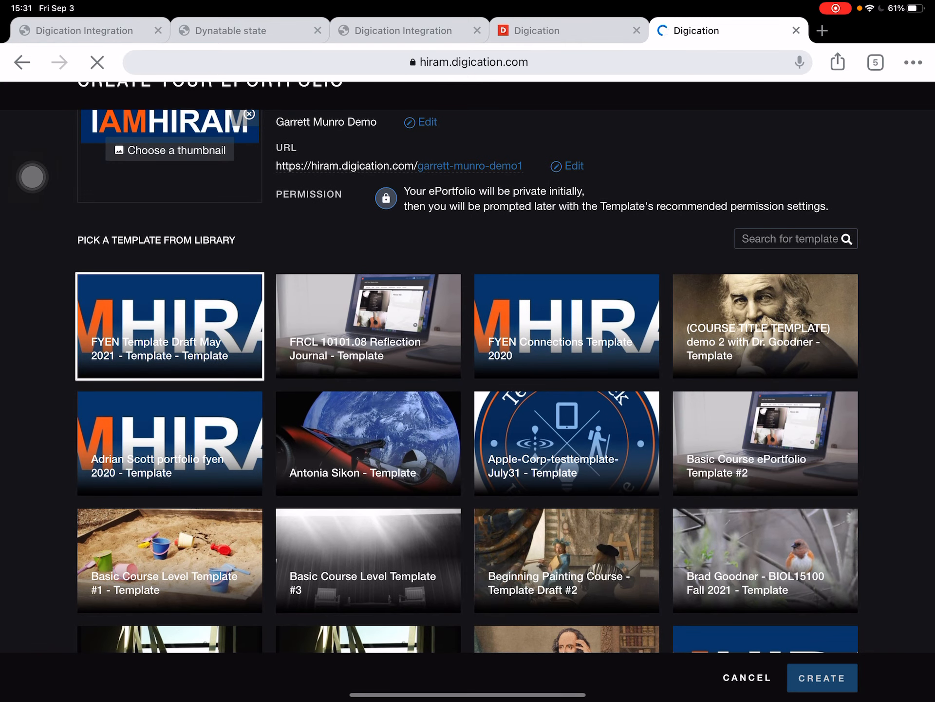
# Create the ePortfolio from the template and dismiss the progress window to reach its settings.
pyautogui.click(820, 678)
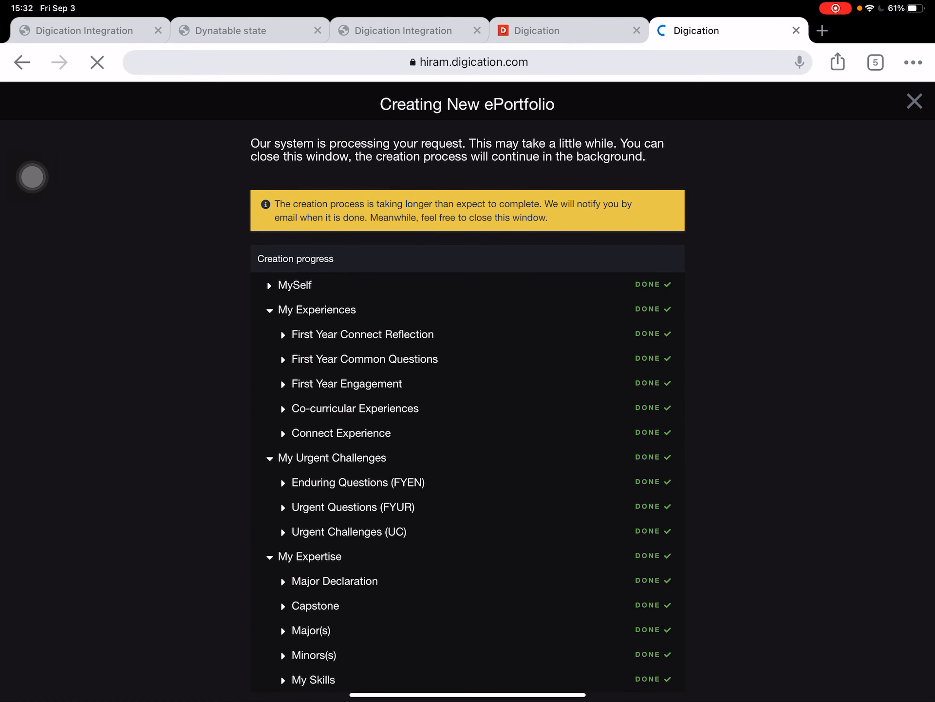
pyautogui.click(914, 101)
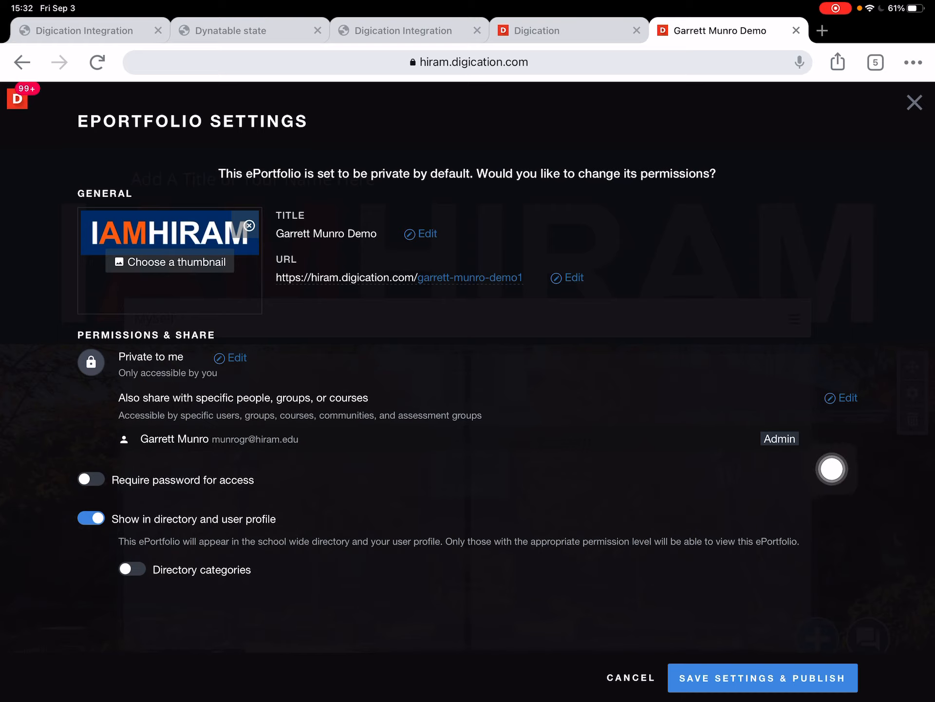
# Search 'EPortfolios' under Also share with, publish the ePortfolio and return to its settings.
pyautogui.click(847, 398)
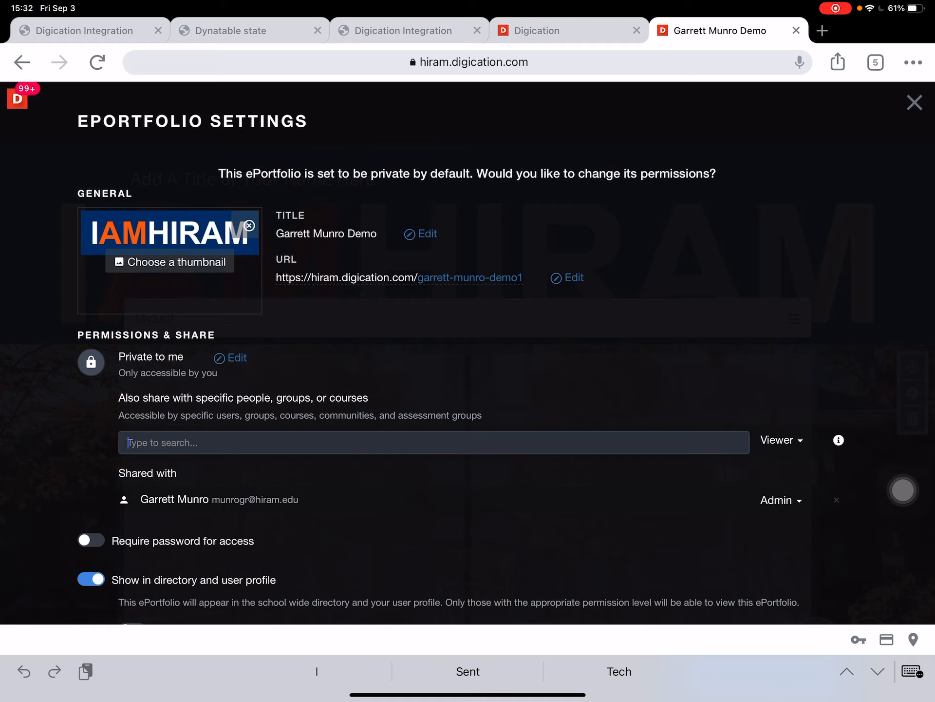
pyautogui.write('E')
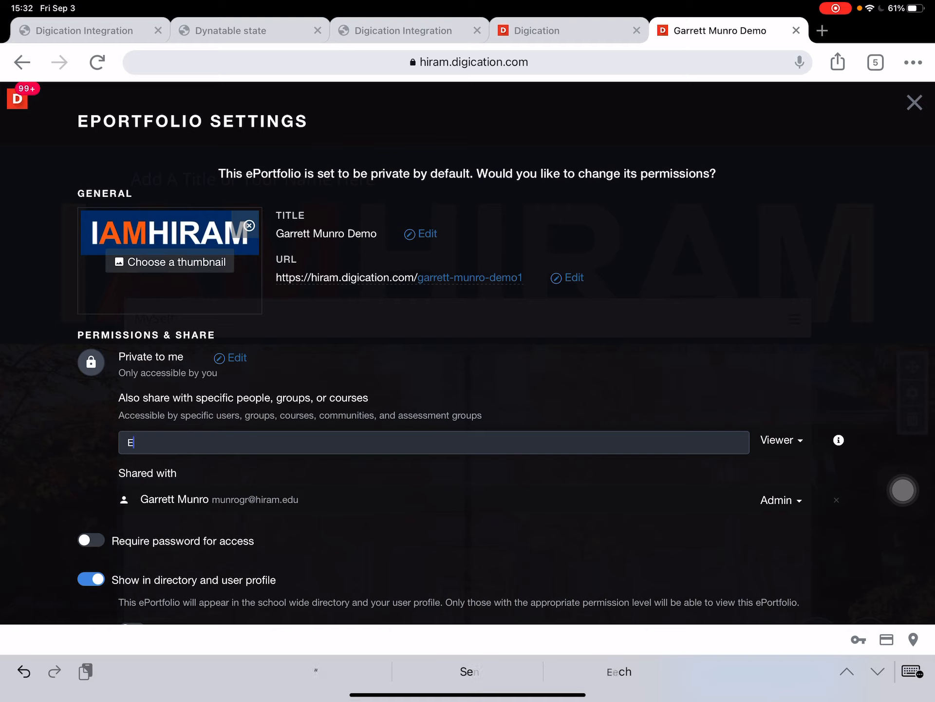
pyautogui.write('Portfolios')
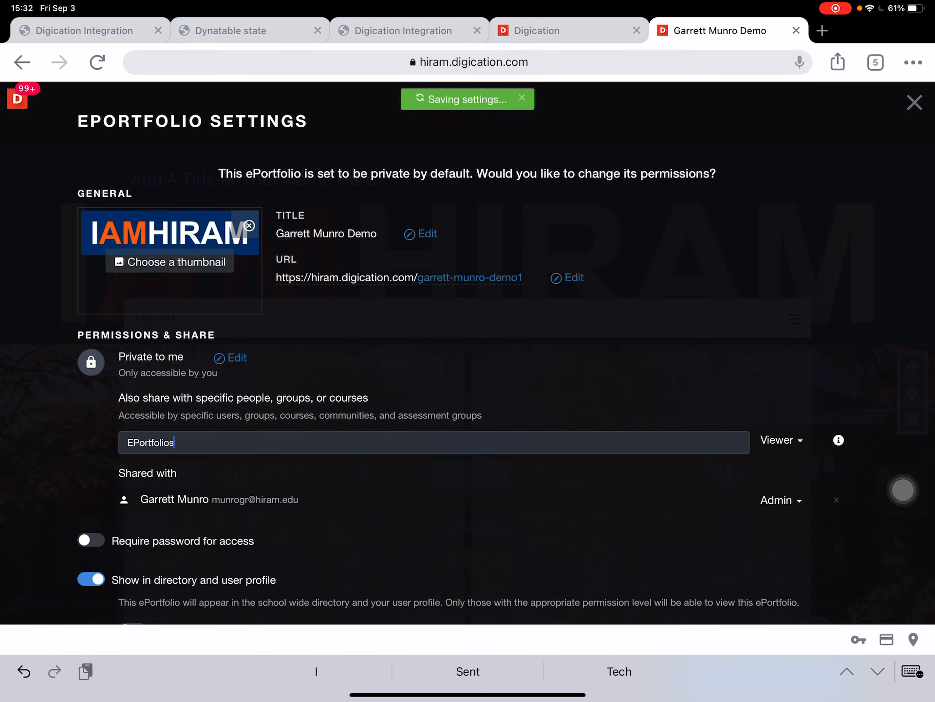
pyautogui.click(914, 102)
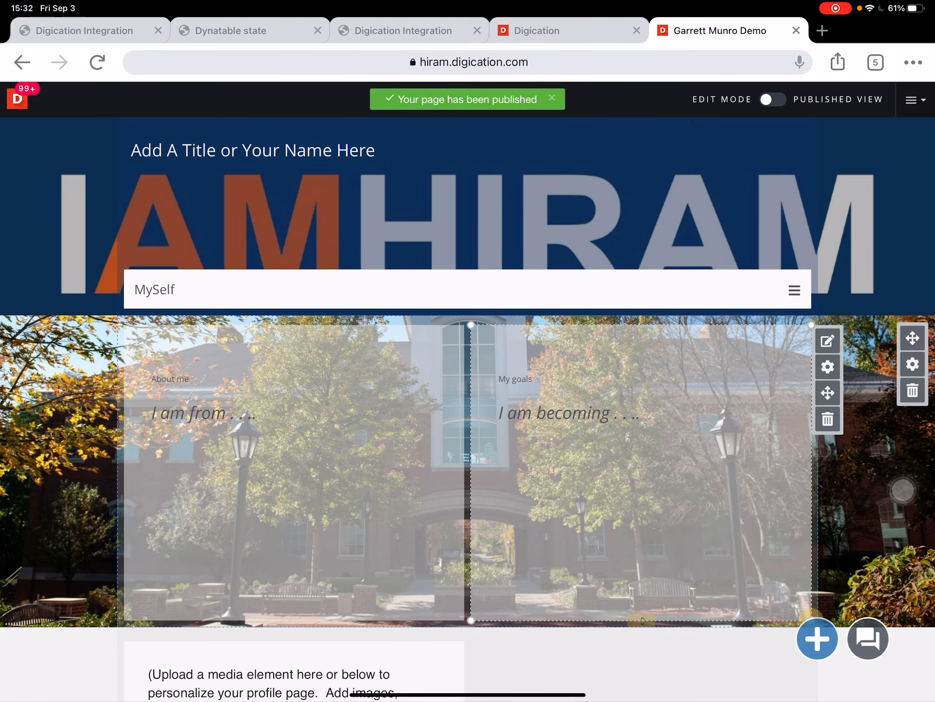
pyautogui.click(912, 99)
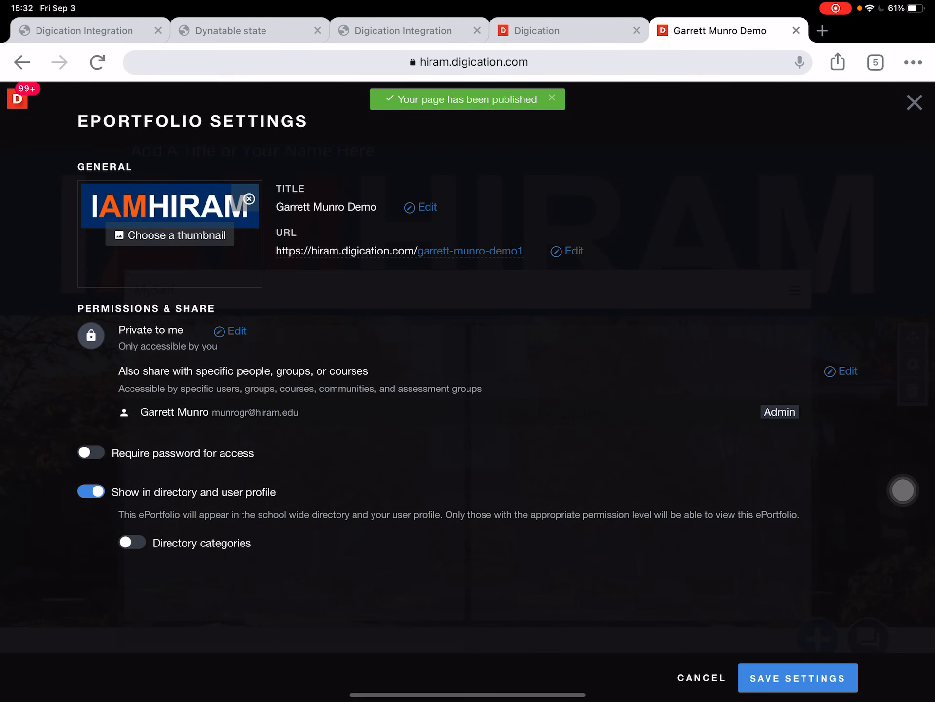
# Add the Digication ePortfolios Faculty and Students groups as viewers and save the settings.
pyautogui.click(840, 371)
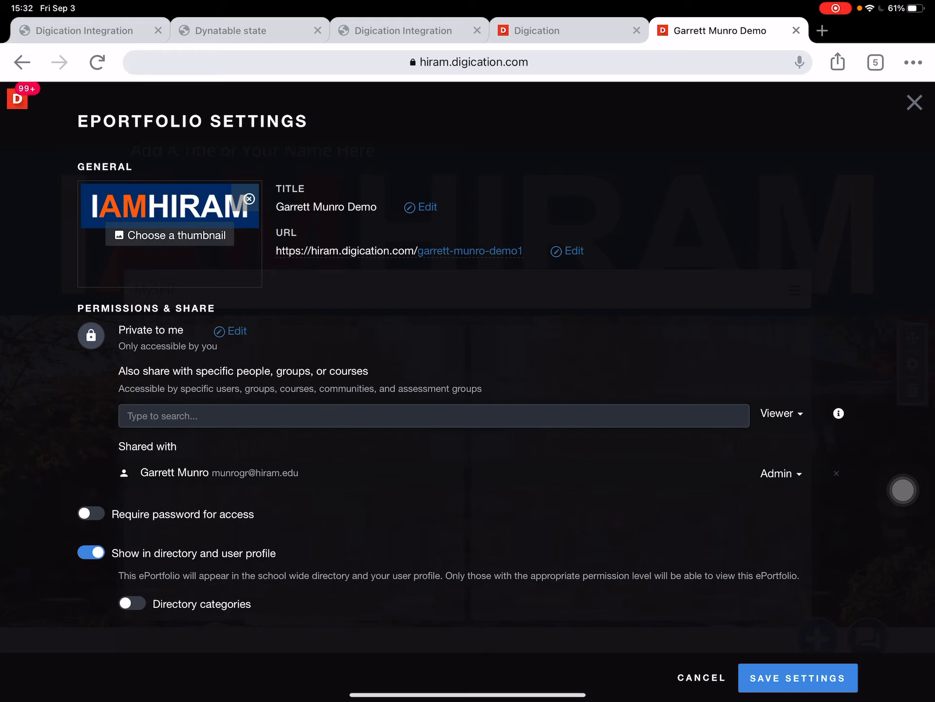
pyautogui.write('Digication')
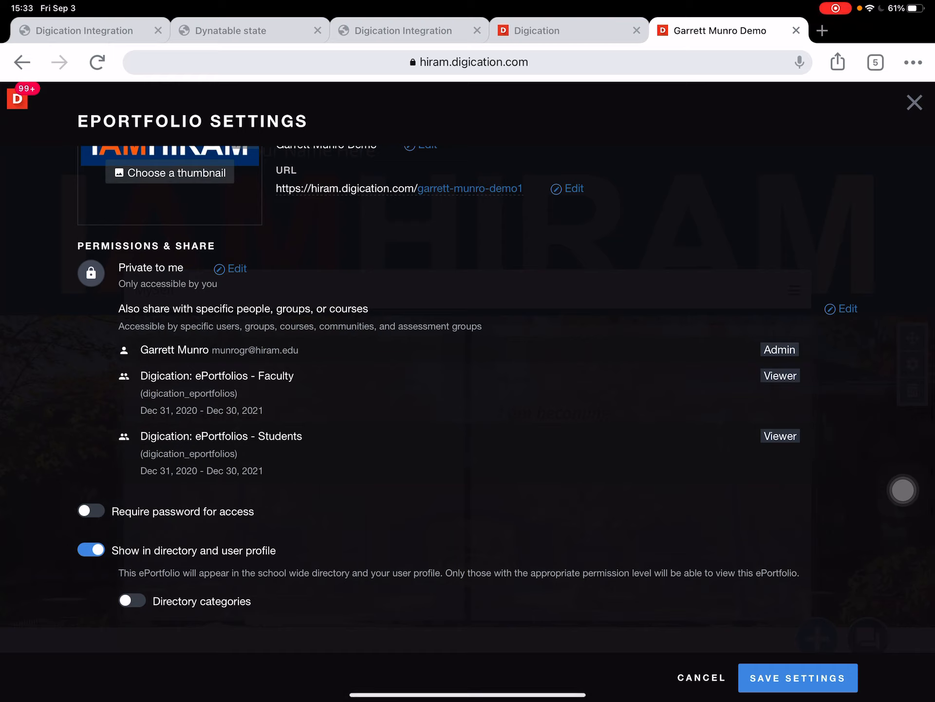
pyautogui.click(798, 677)
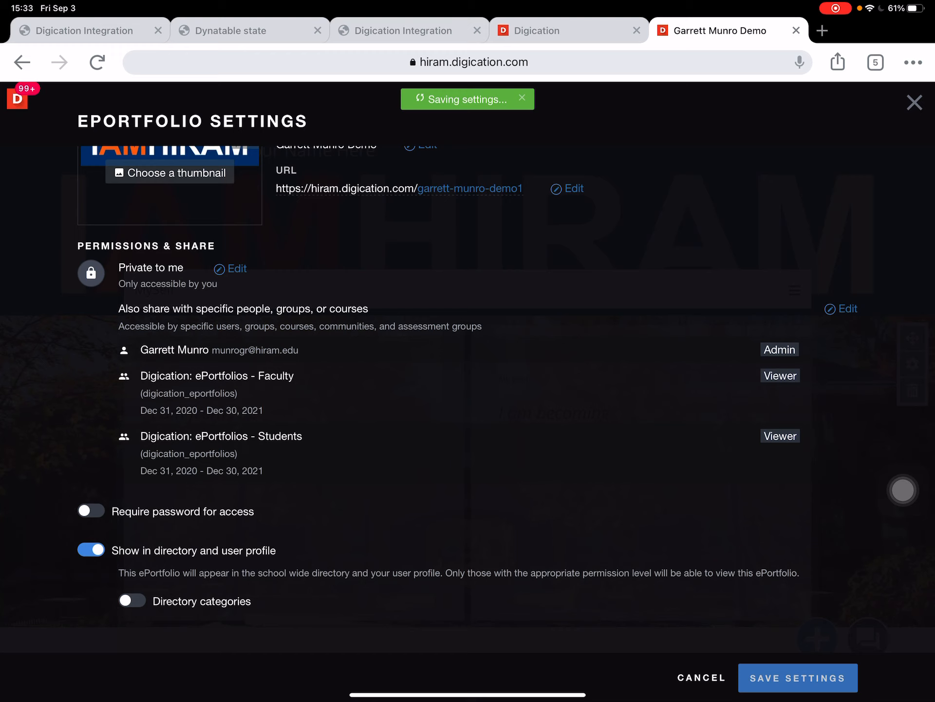
pyautogui.click(797, 678)
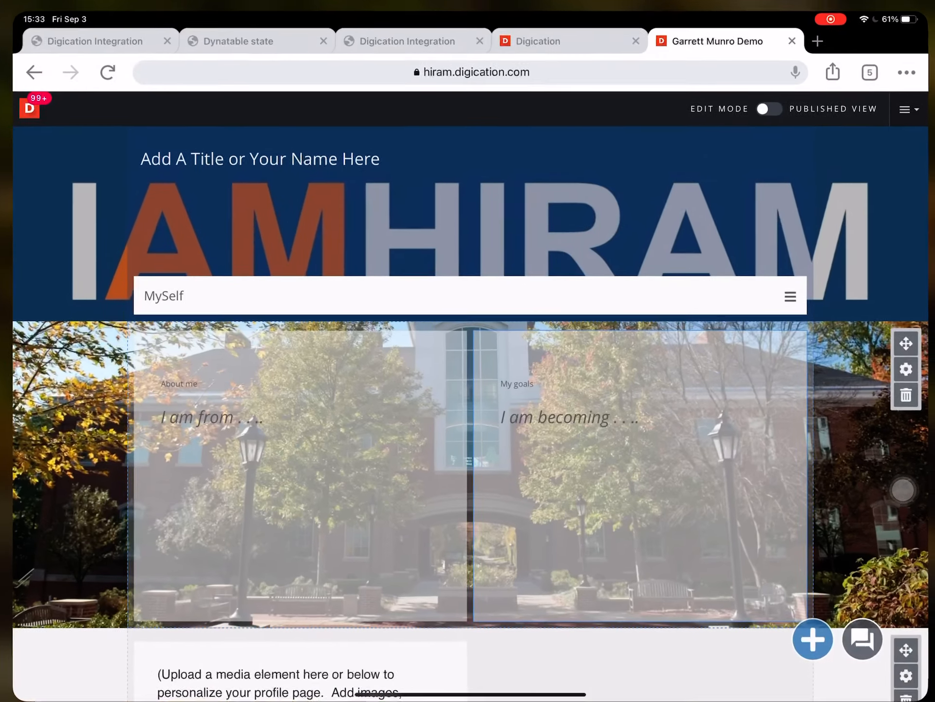
# Return to Moodle and enter the Hiram Technology Resources 101 course page.
pyautogui.click(250, 30)
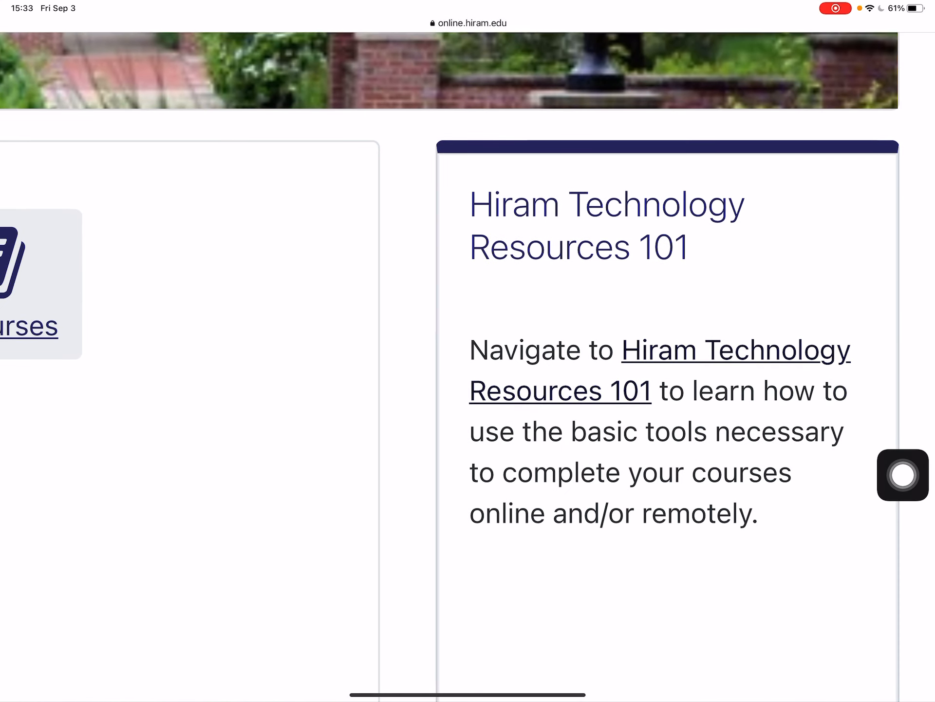
pyautogui.click(559, 390)
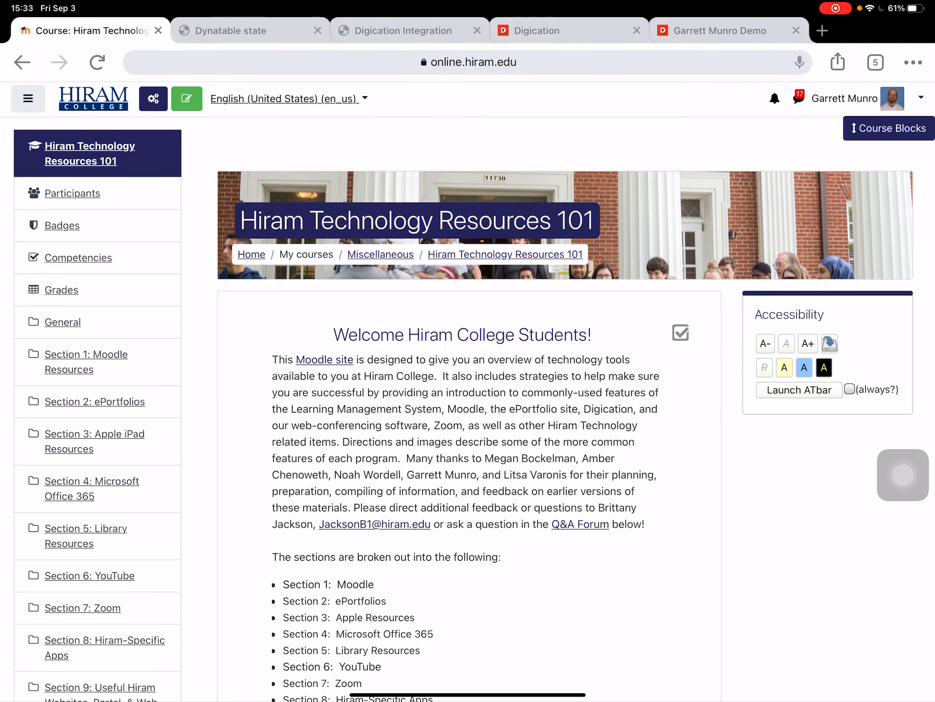